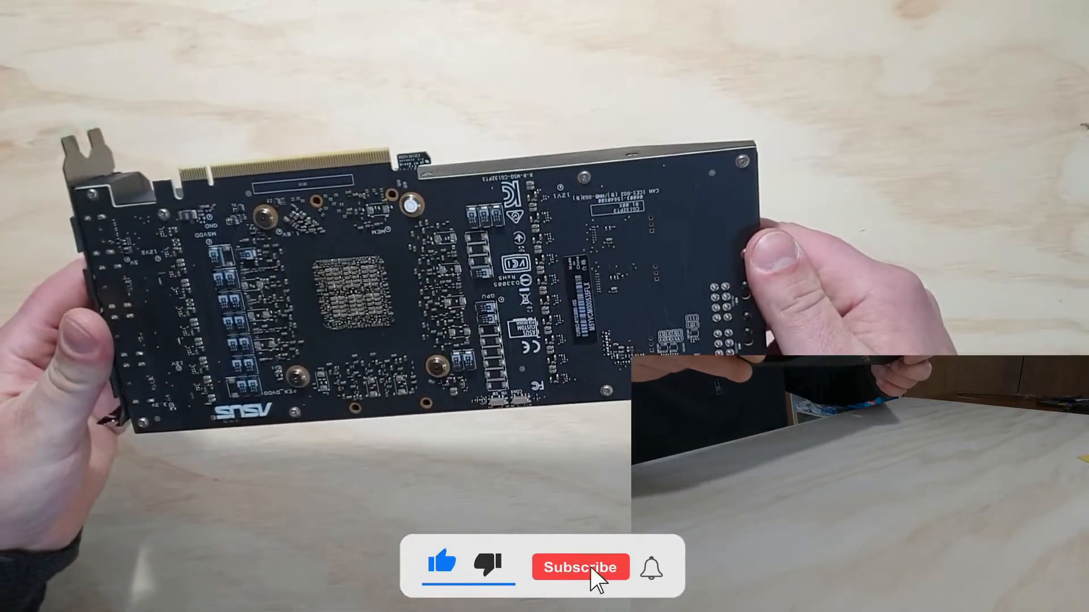
{"action": "left_click", "coordinate": [581, 567]}
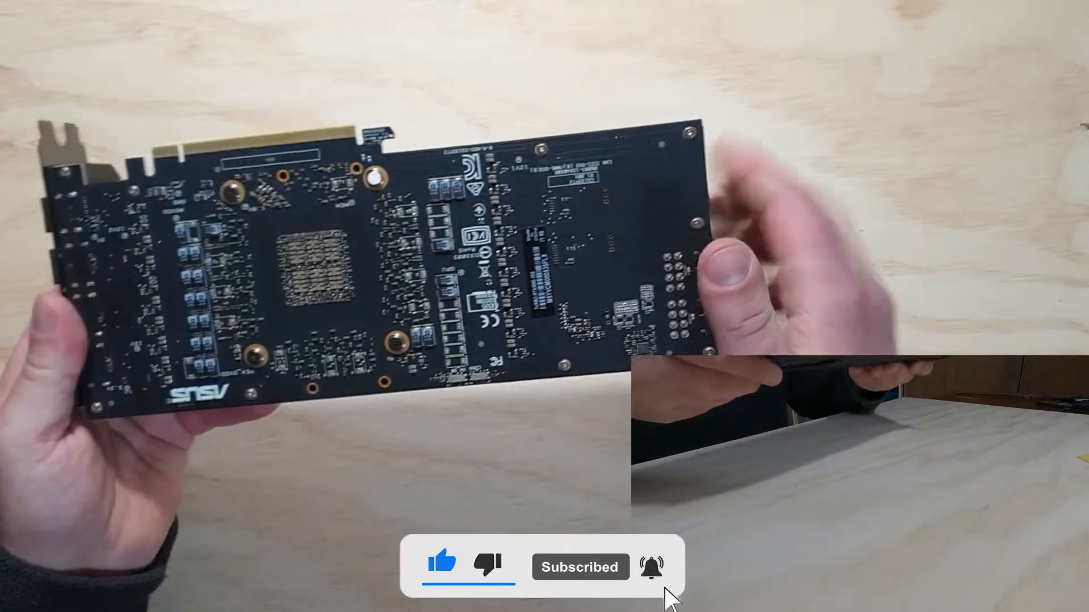